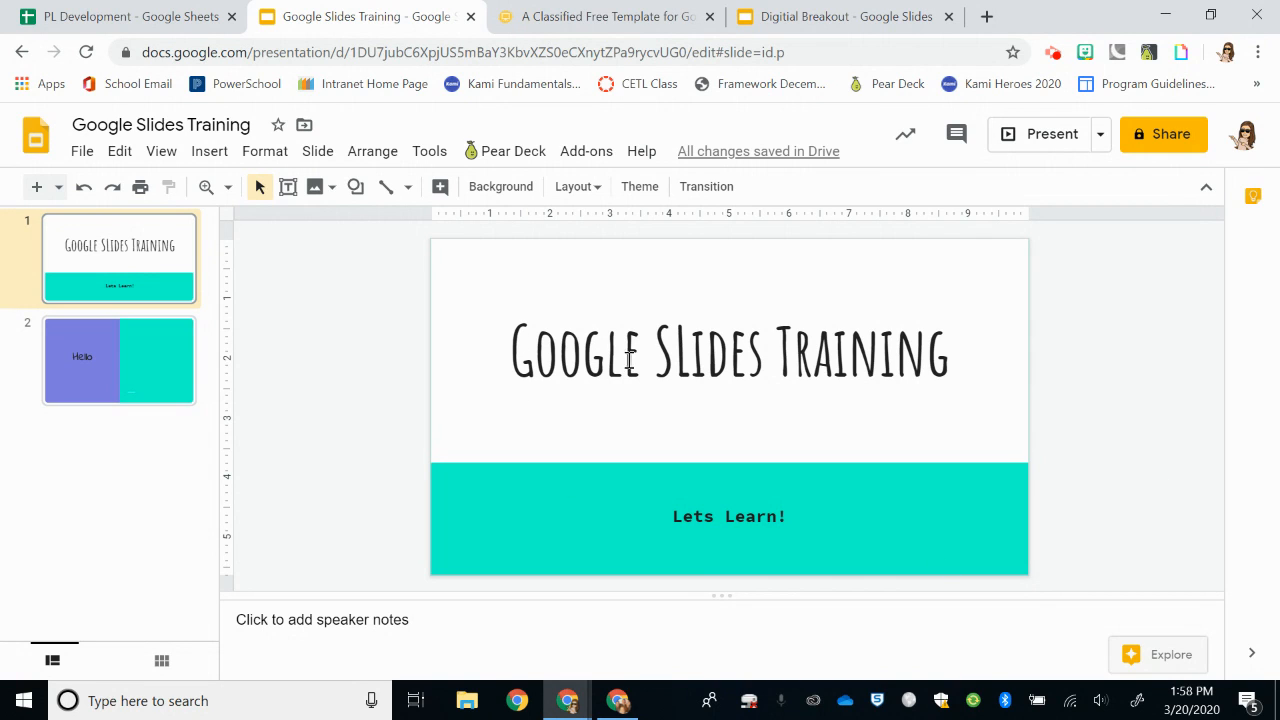
- Place the cursor in the 'Google Slides Training' title text box to edit it
click(730, 351)
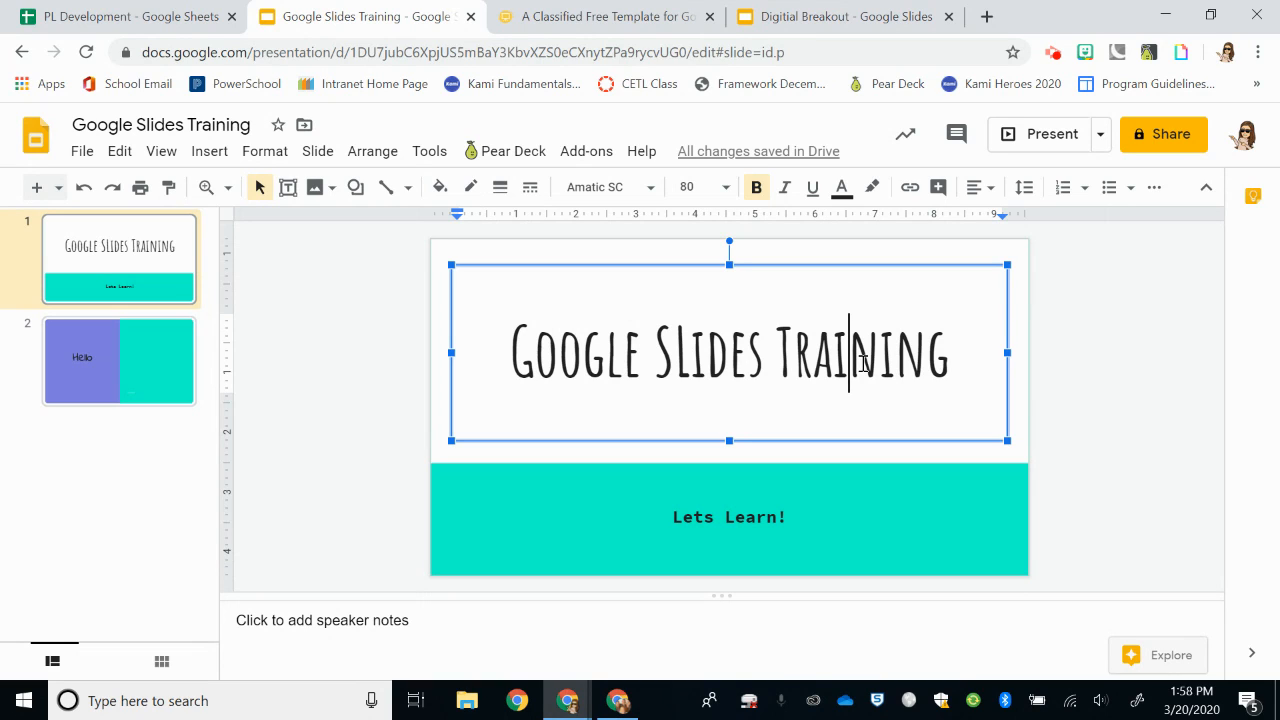
mouse_move(605, 220)
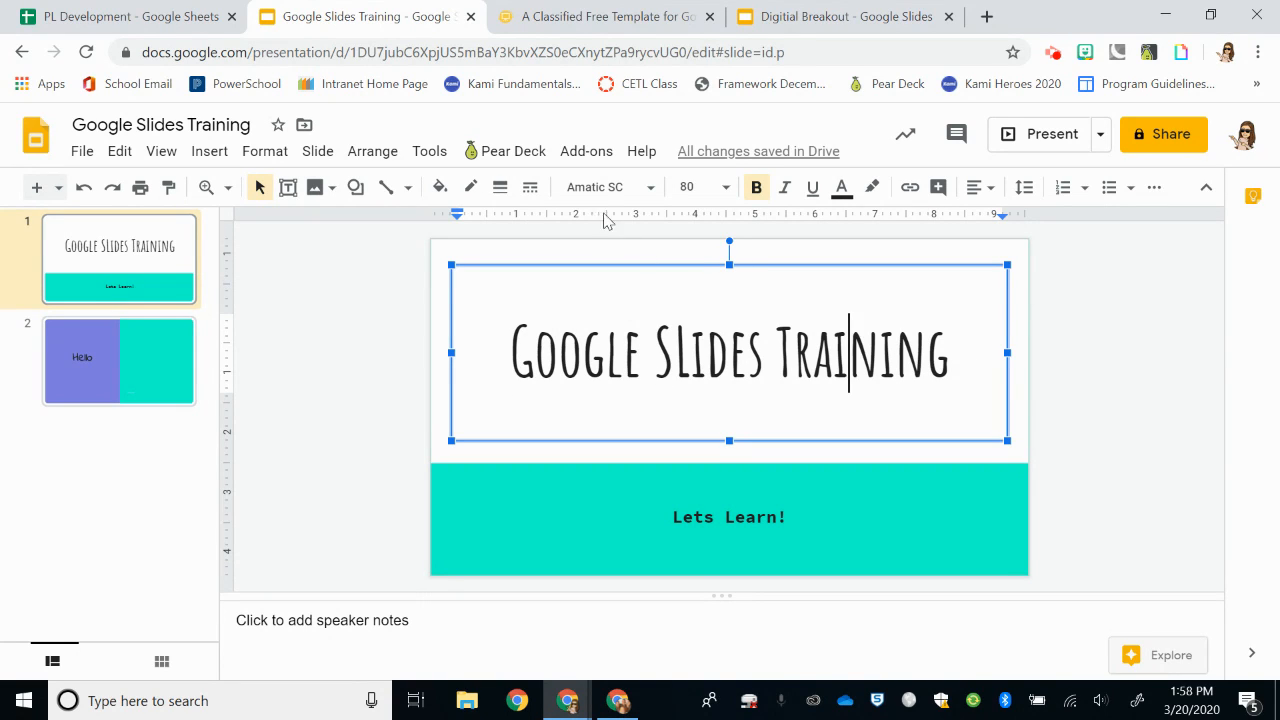
mouse_move(842, 187)
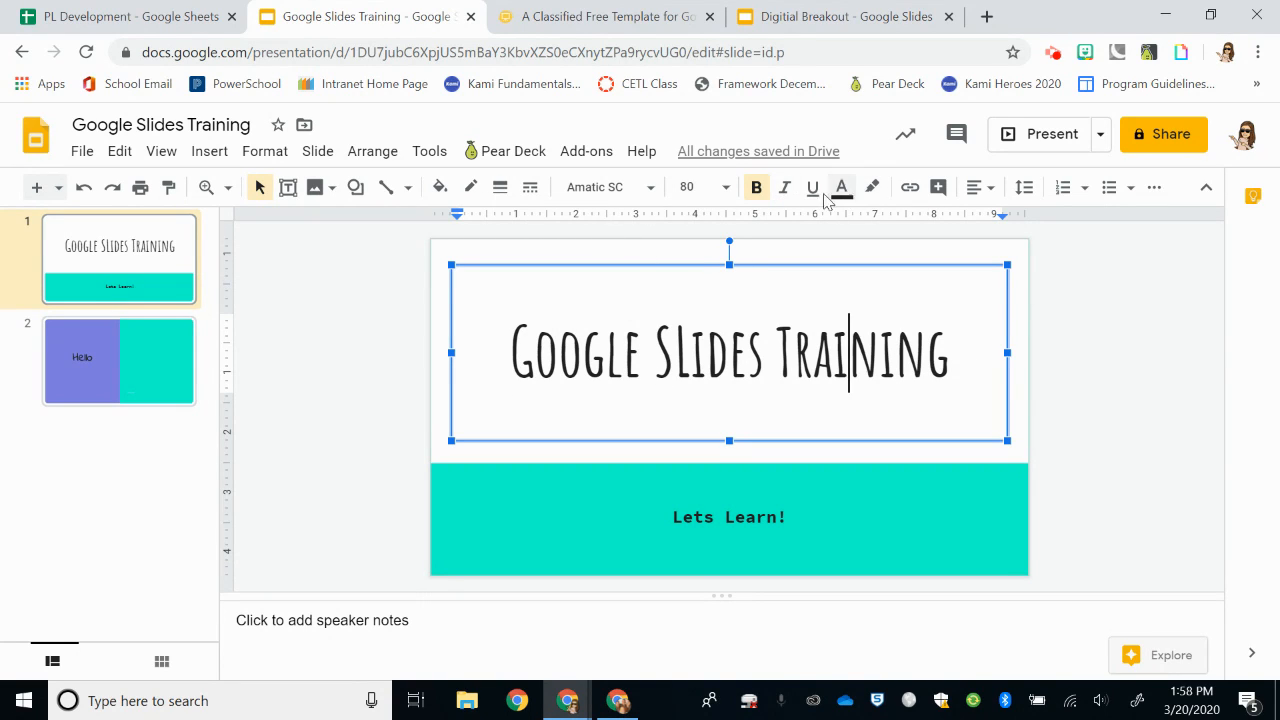
mouse_move(640, 200)
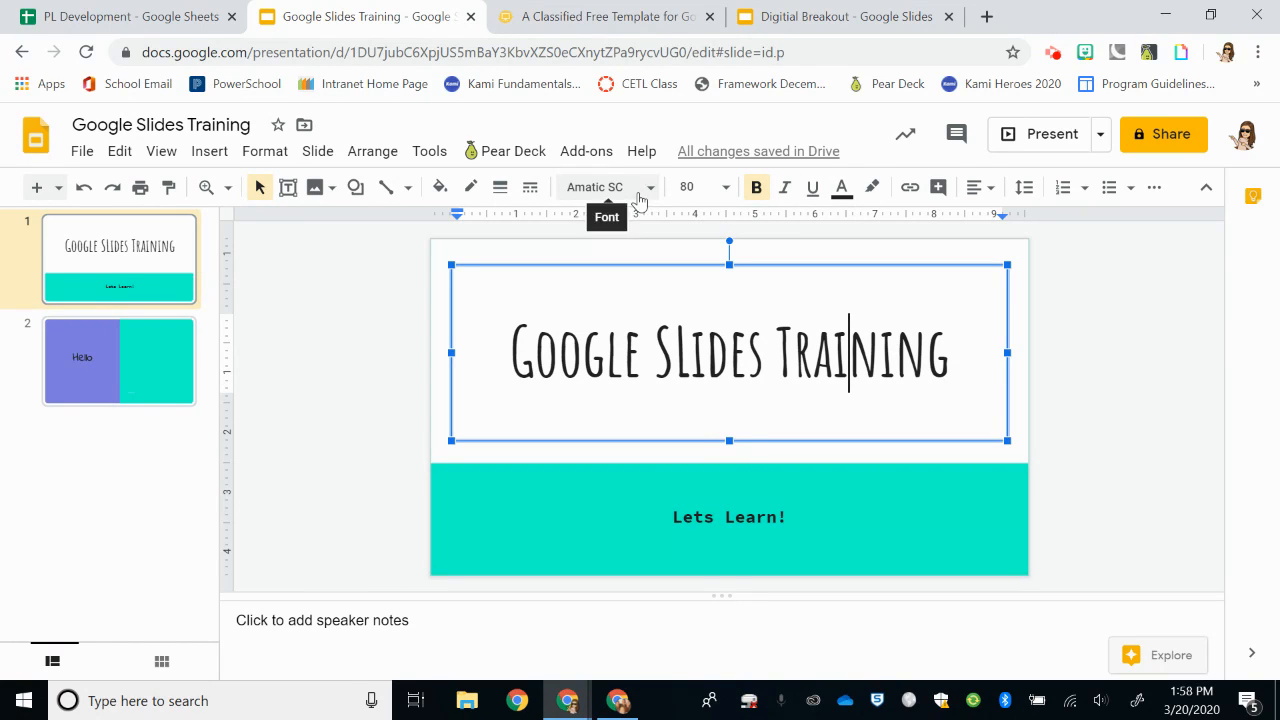
mouse_move(690, 187)
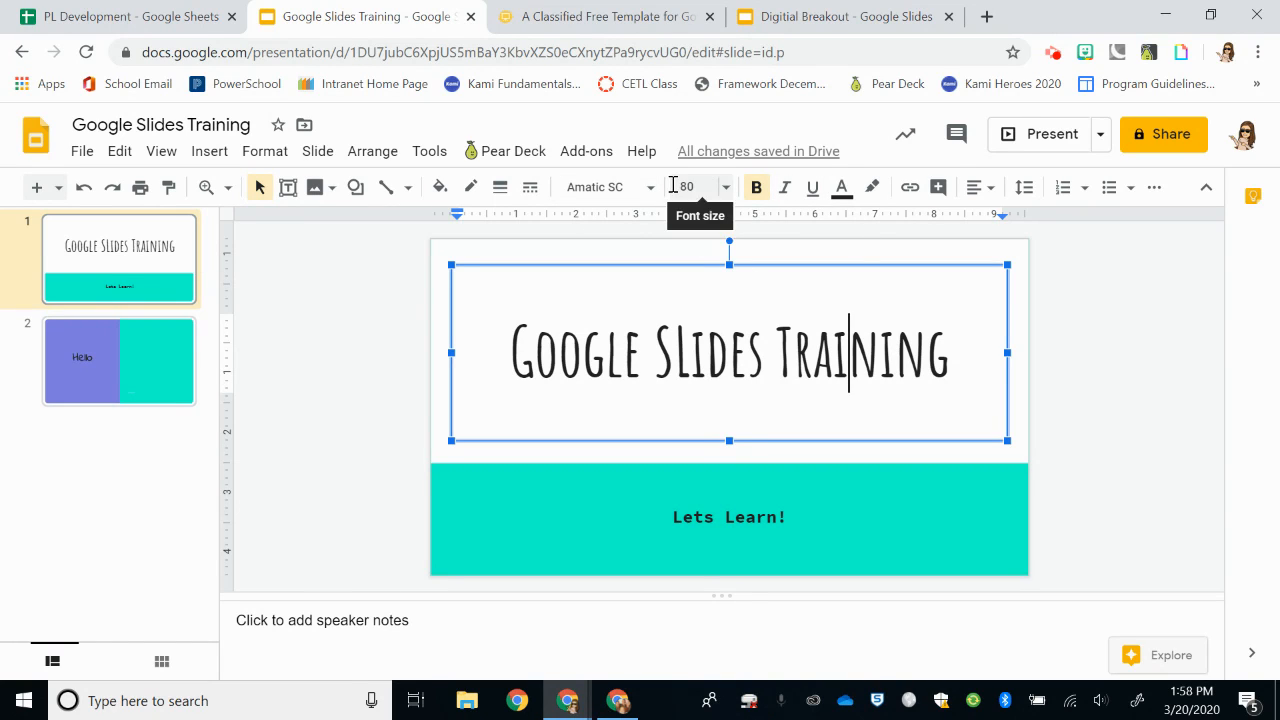
mouse_move(655, 190)
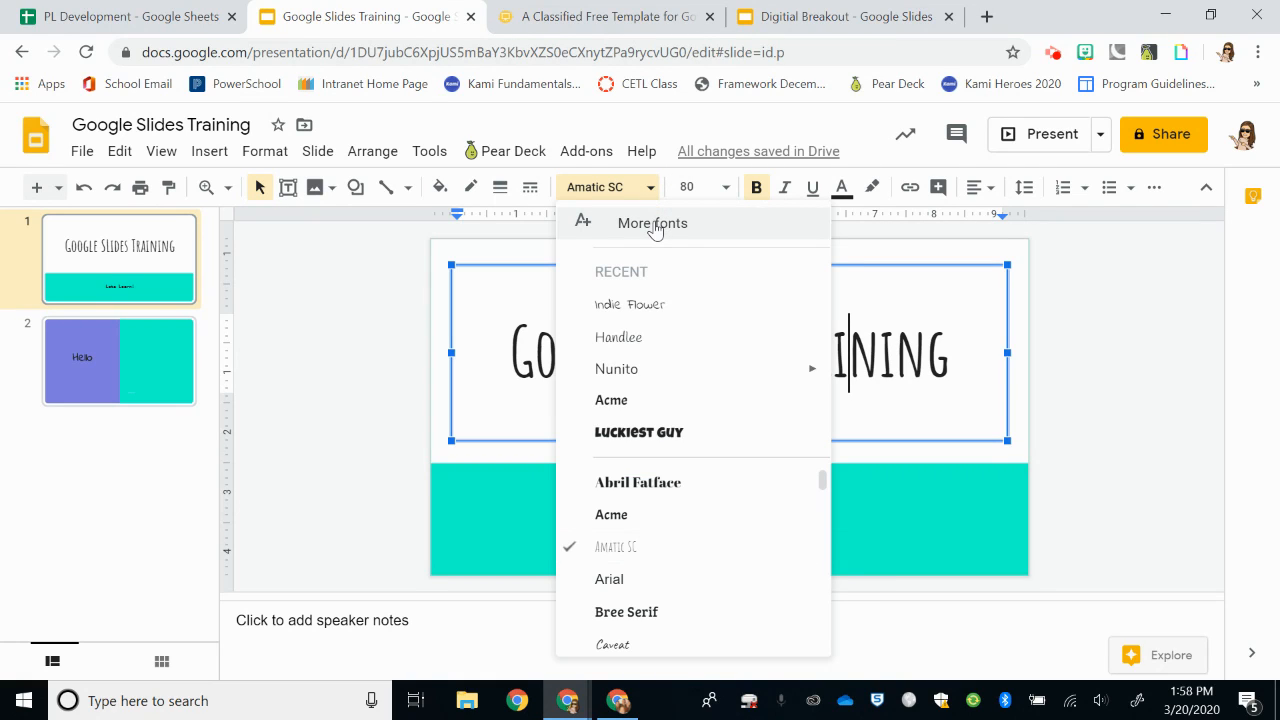
- Open the More fonts catalogue and browse down through the popular typefaces
click(651, 222)
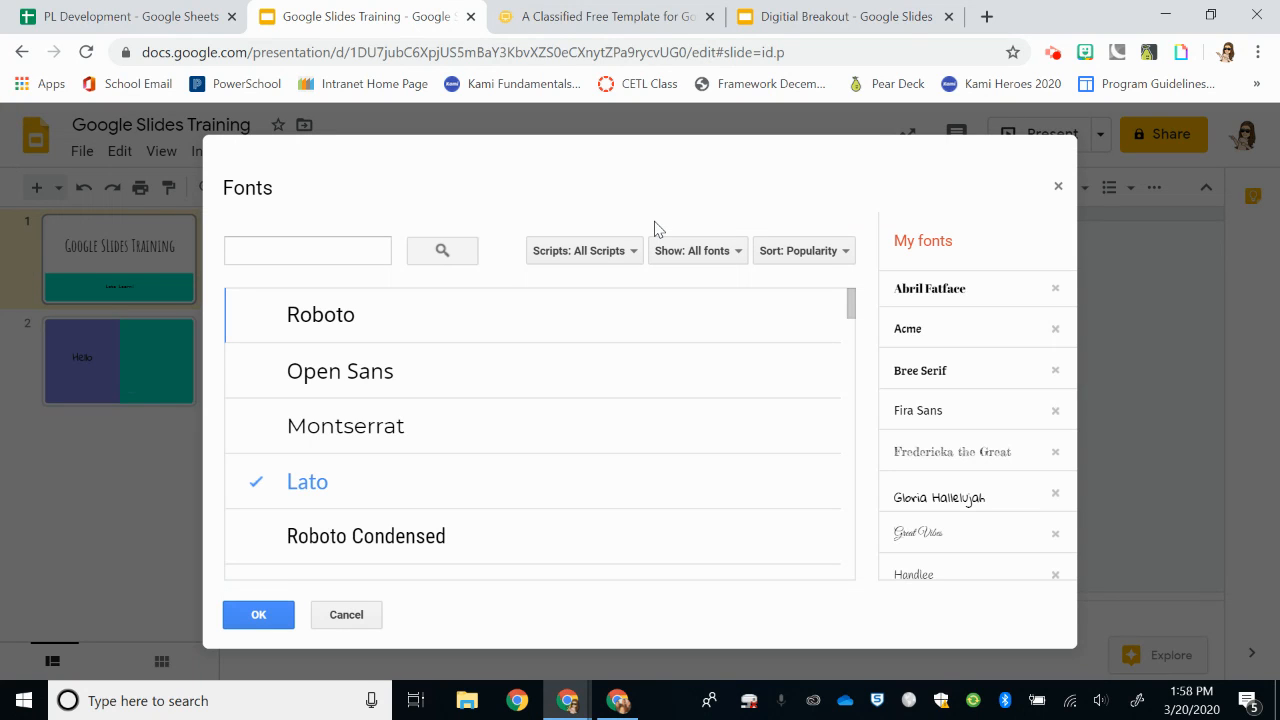
mouse_move(849, 302)
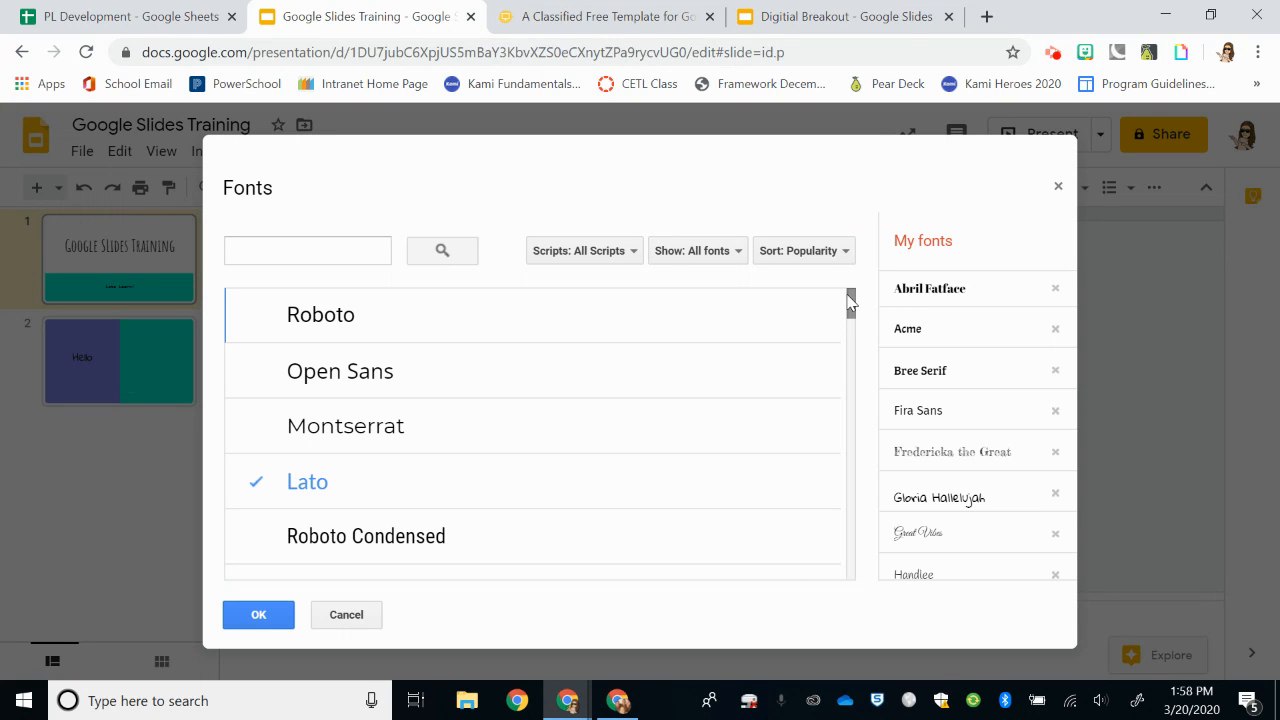
scroll(down, 3)
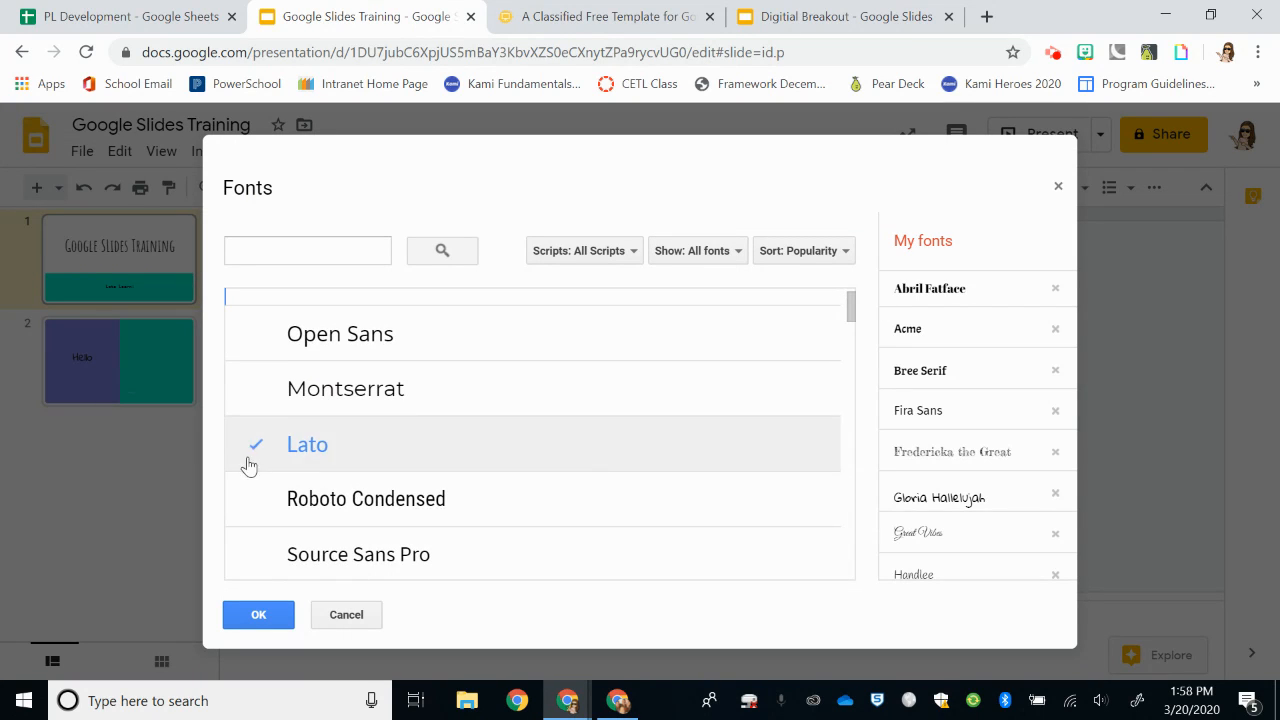
mouse_move(266, 458)
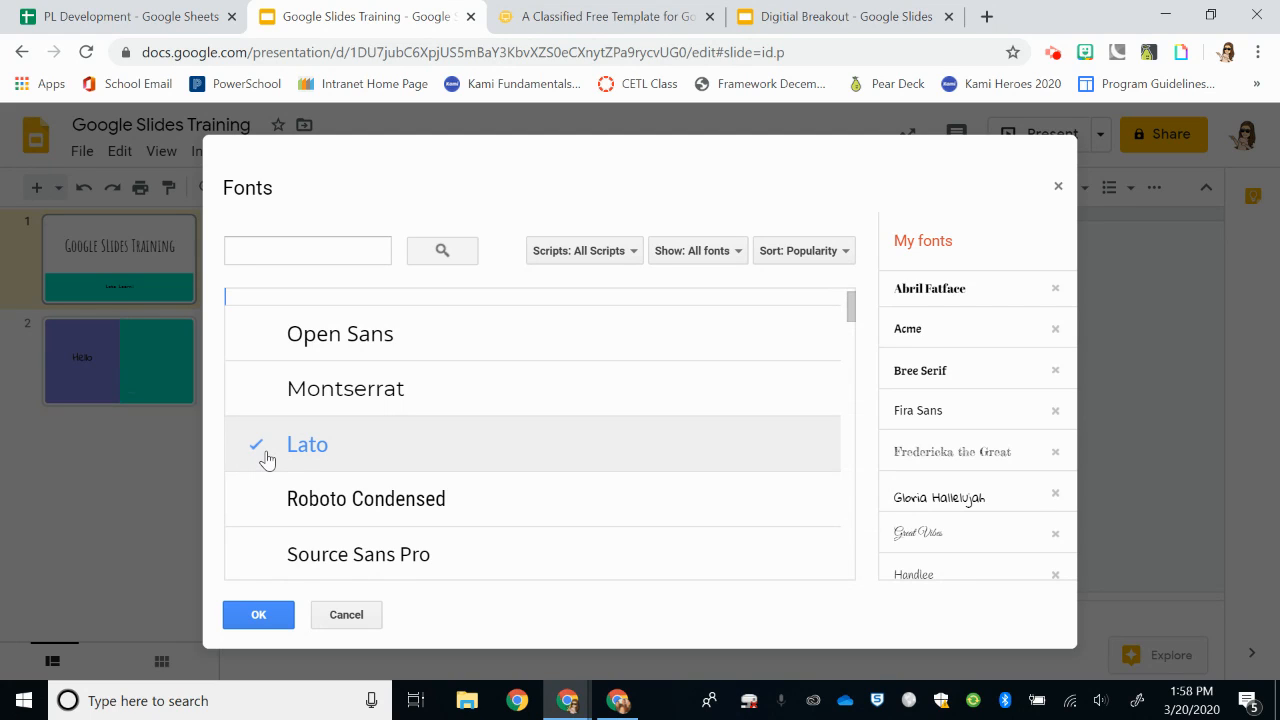
mouse_move(862, 318)
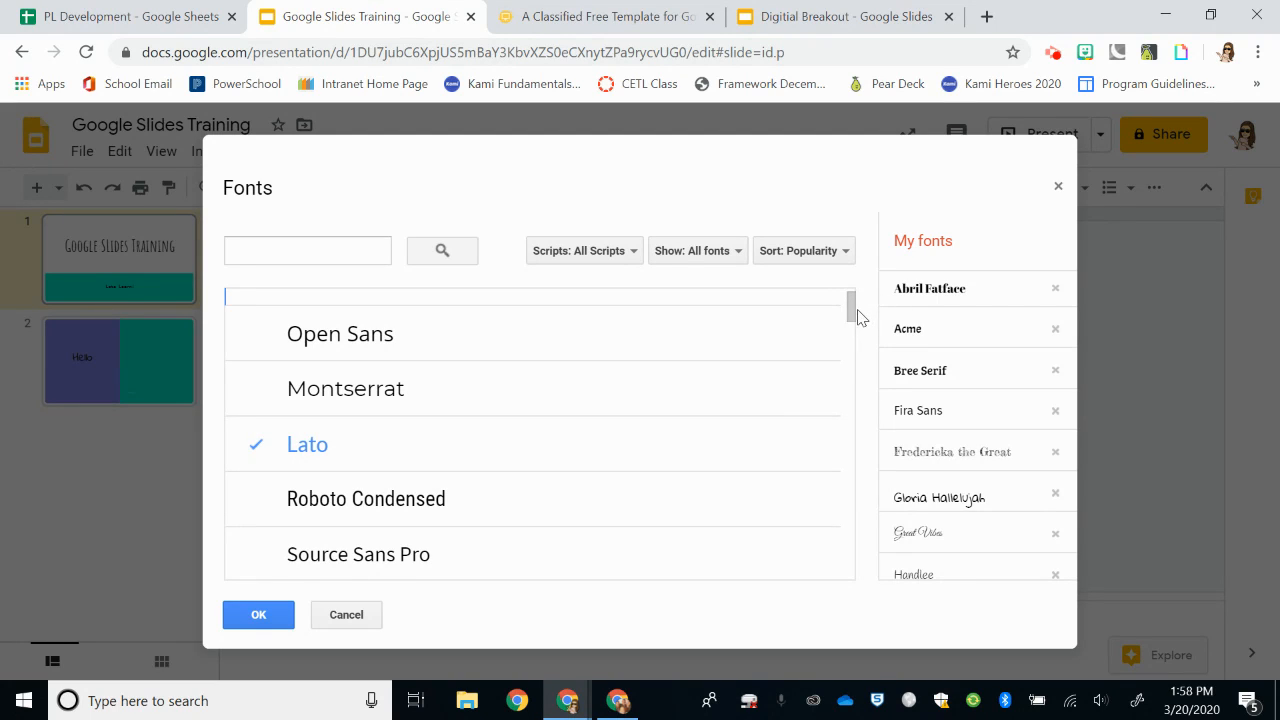
scroll(down, 3)
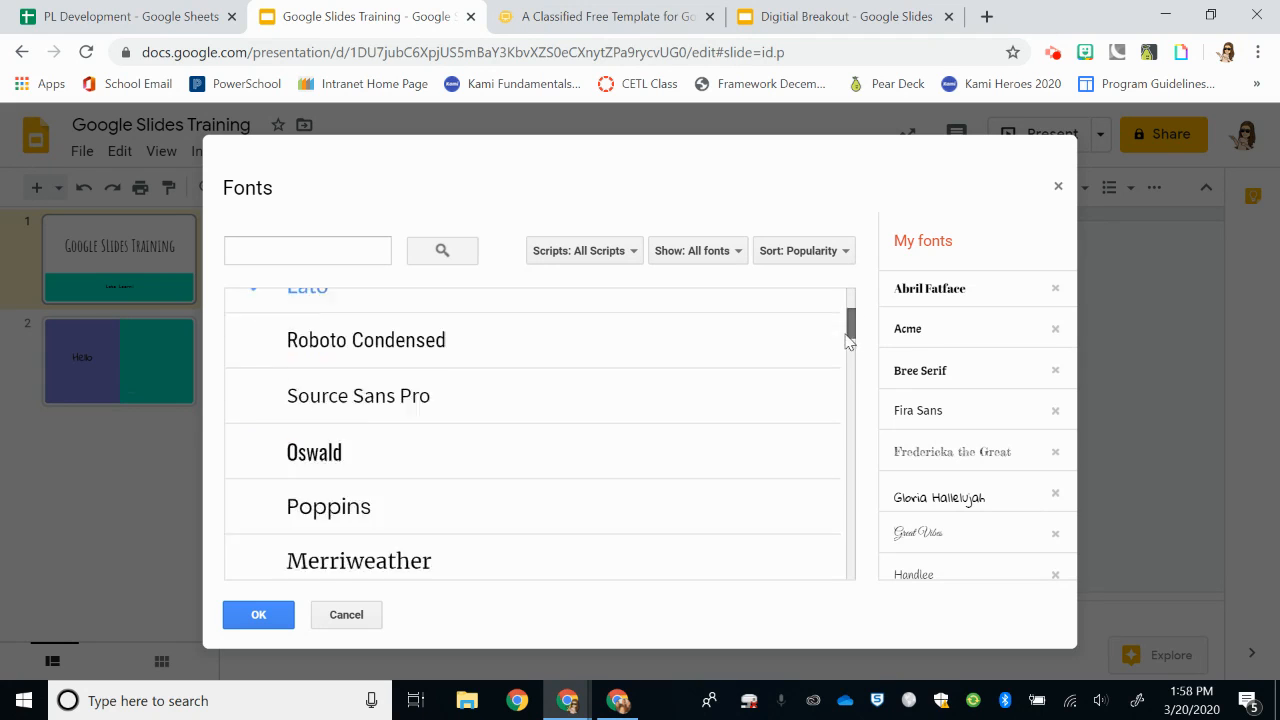
scroll(down, 3)
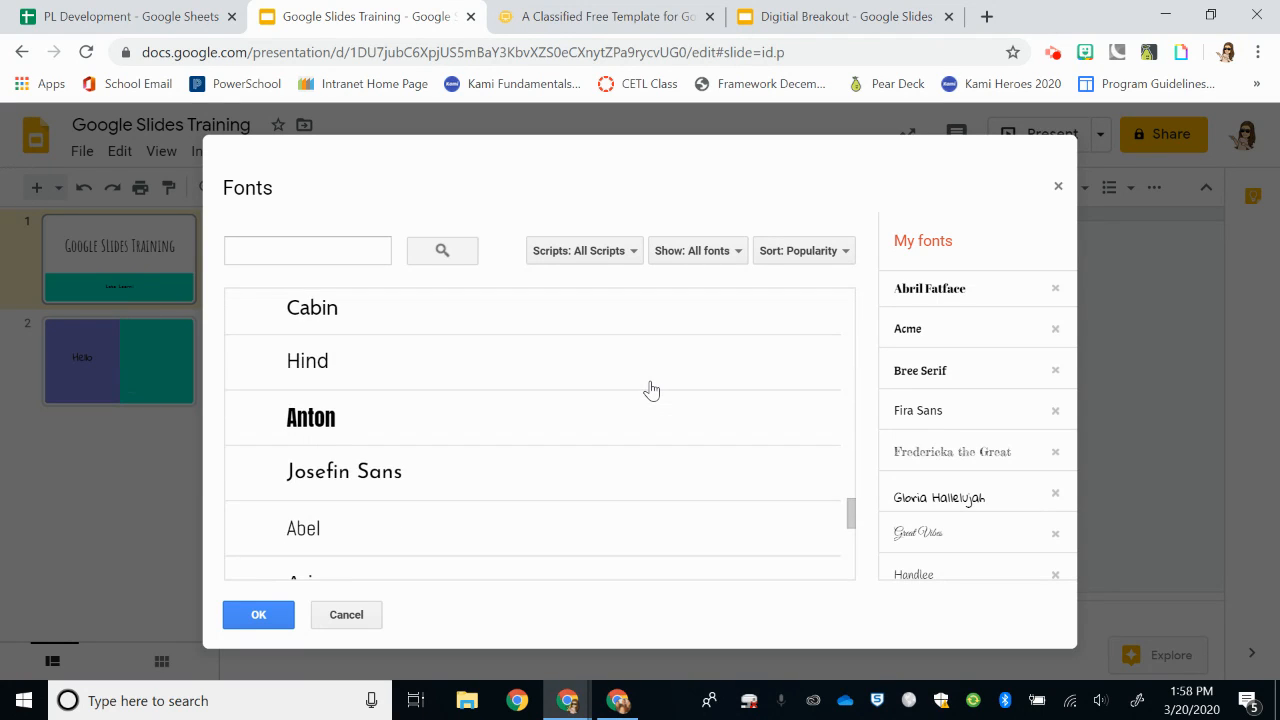
scroll(down, 3)
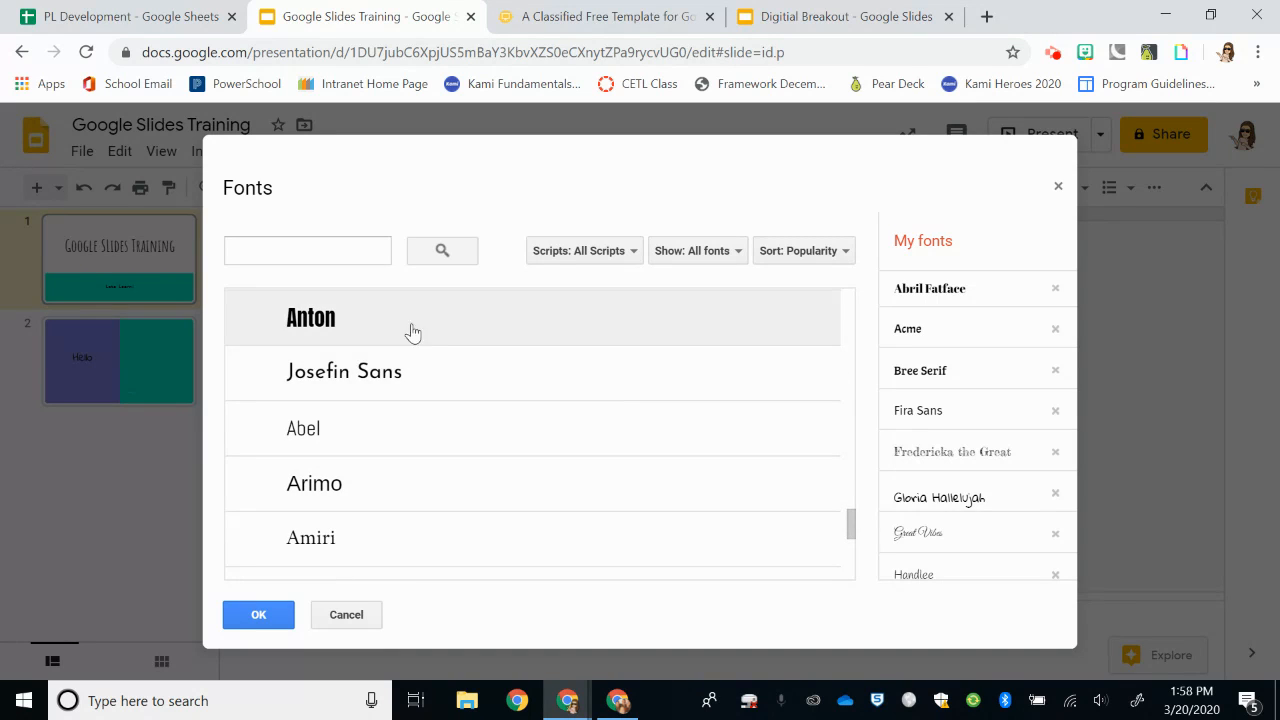
- Add Josefin Sans, Bitter and Dancing Script to My fonts and confirm with OK
click(344, 371)
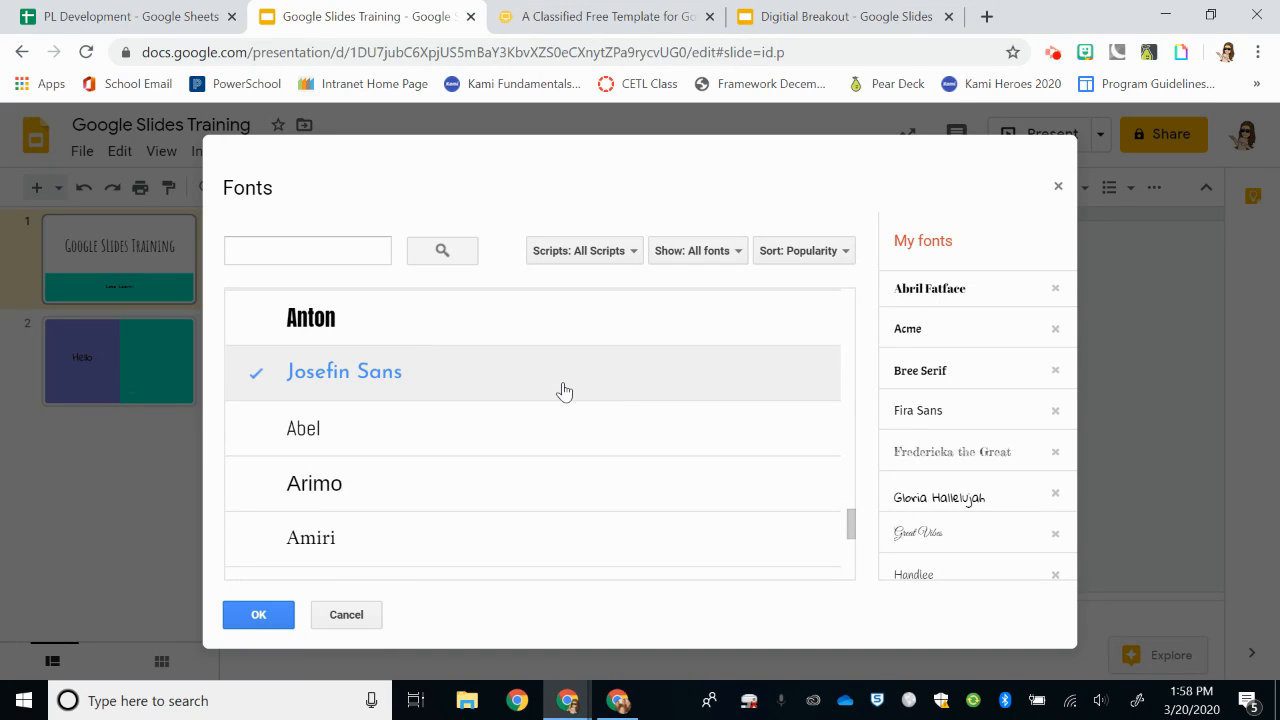
scroll(down, 3)
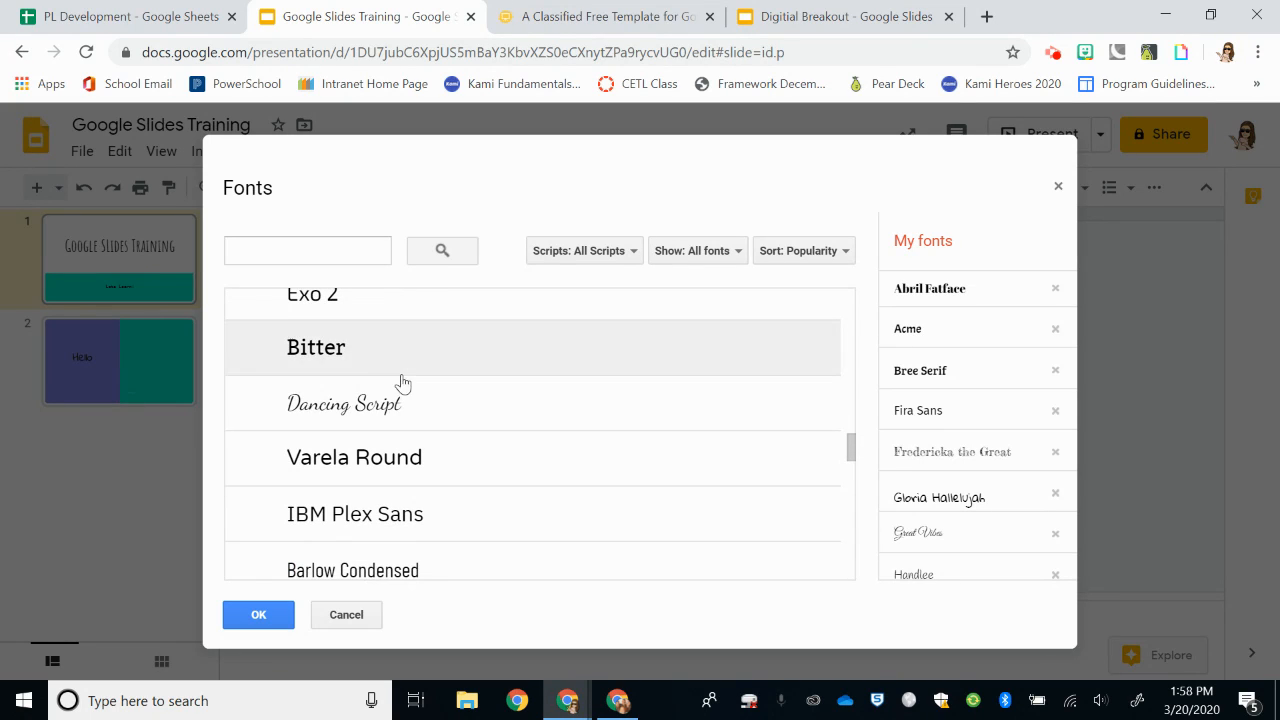
click(316, 347)
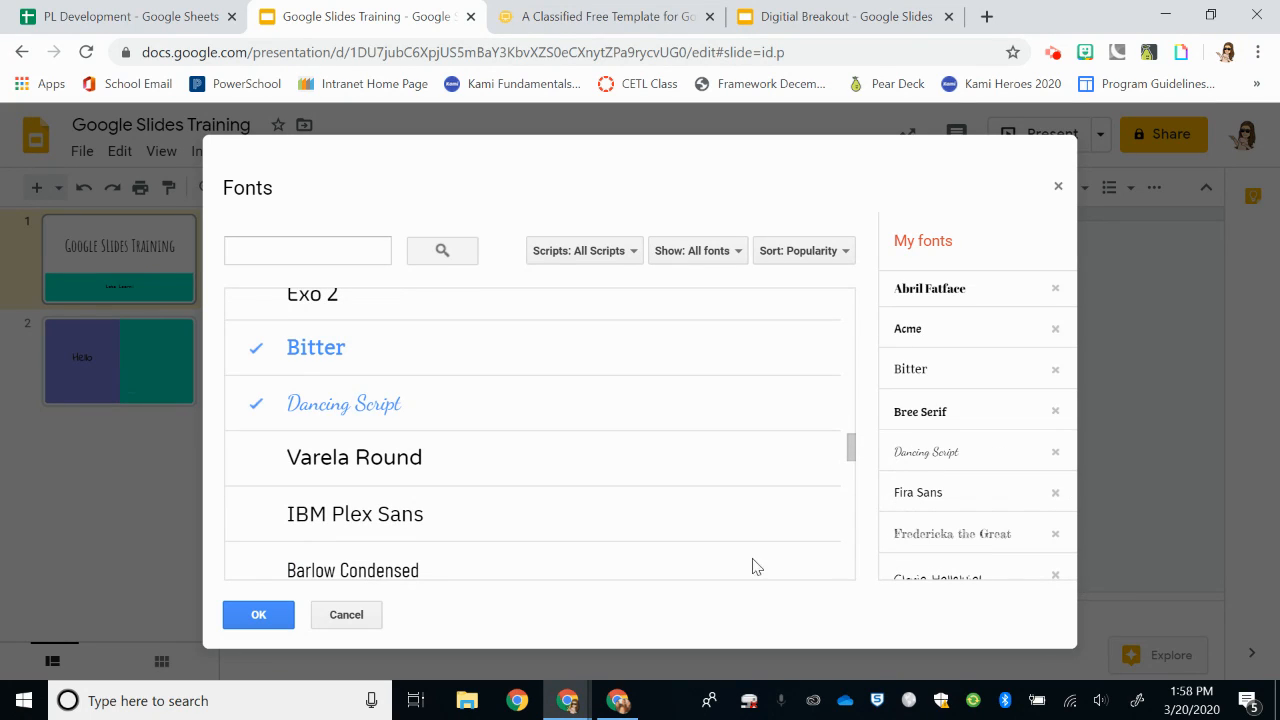
mouse_move(955, 452)
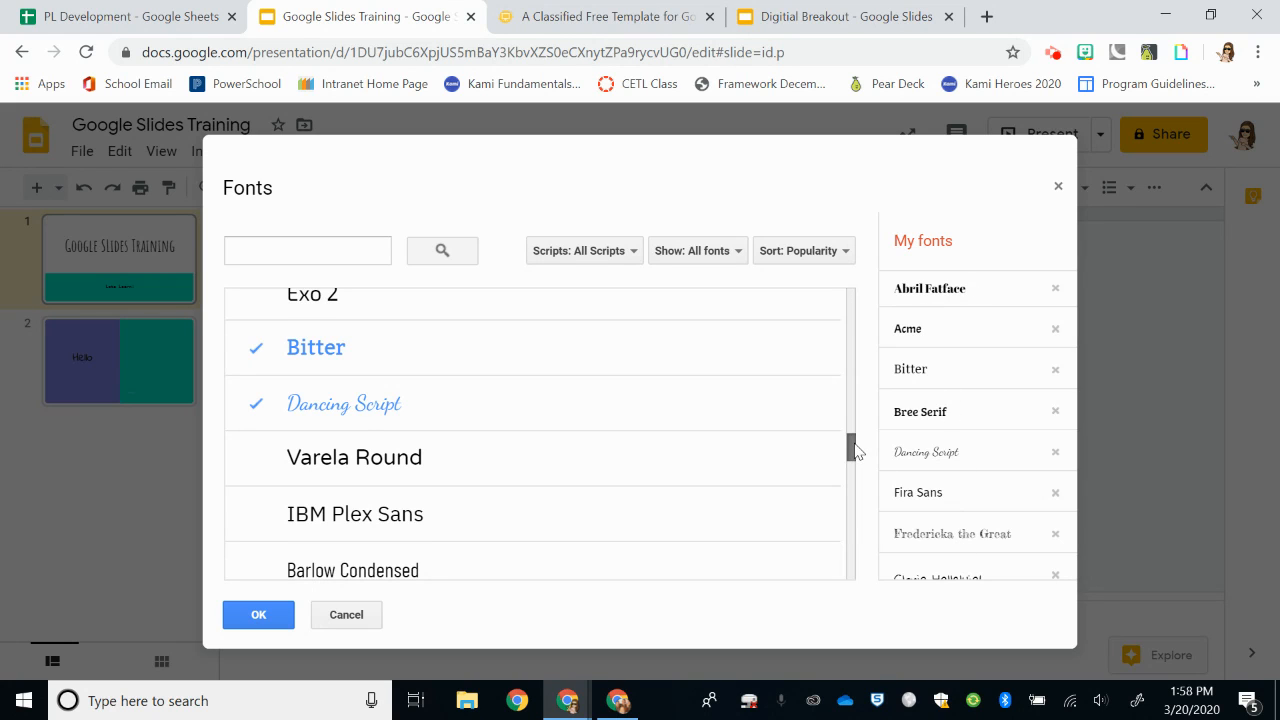
scroll(down, 3)
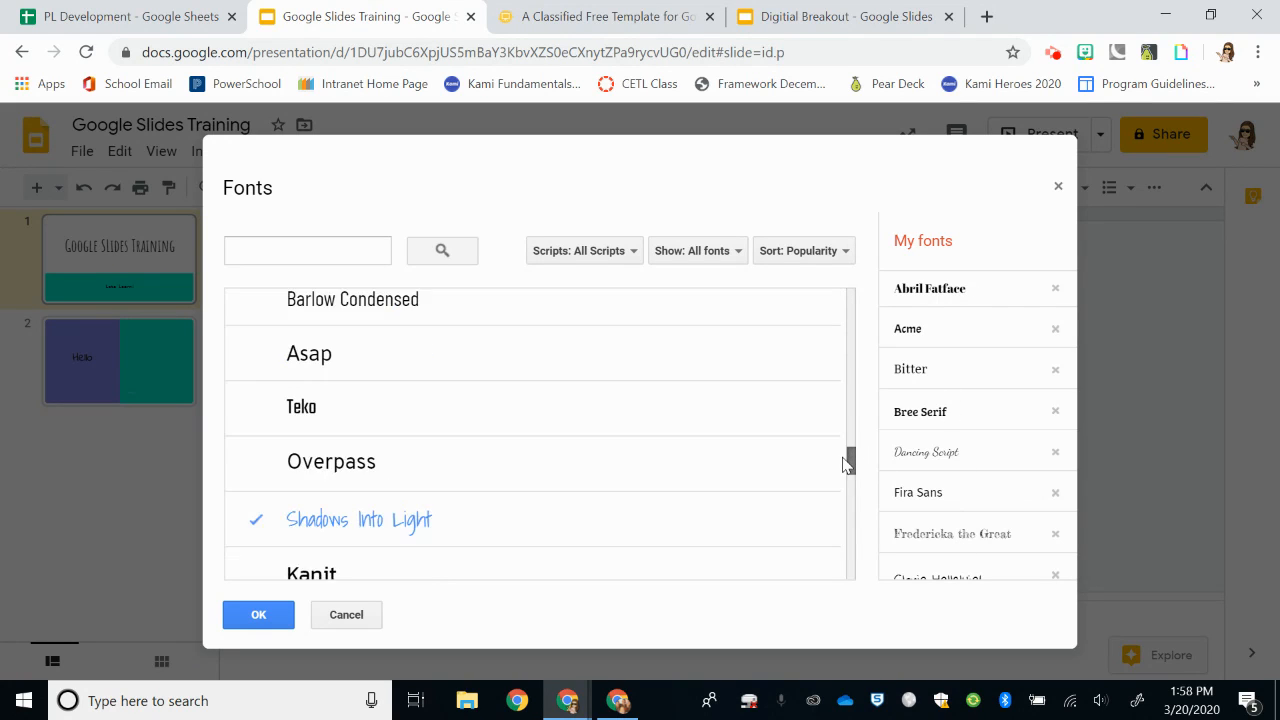
scroll(down, 3)
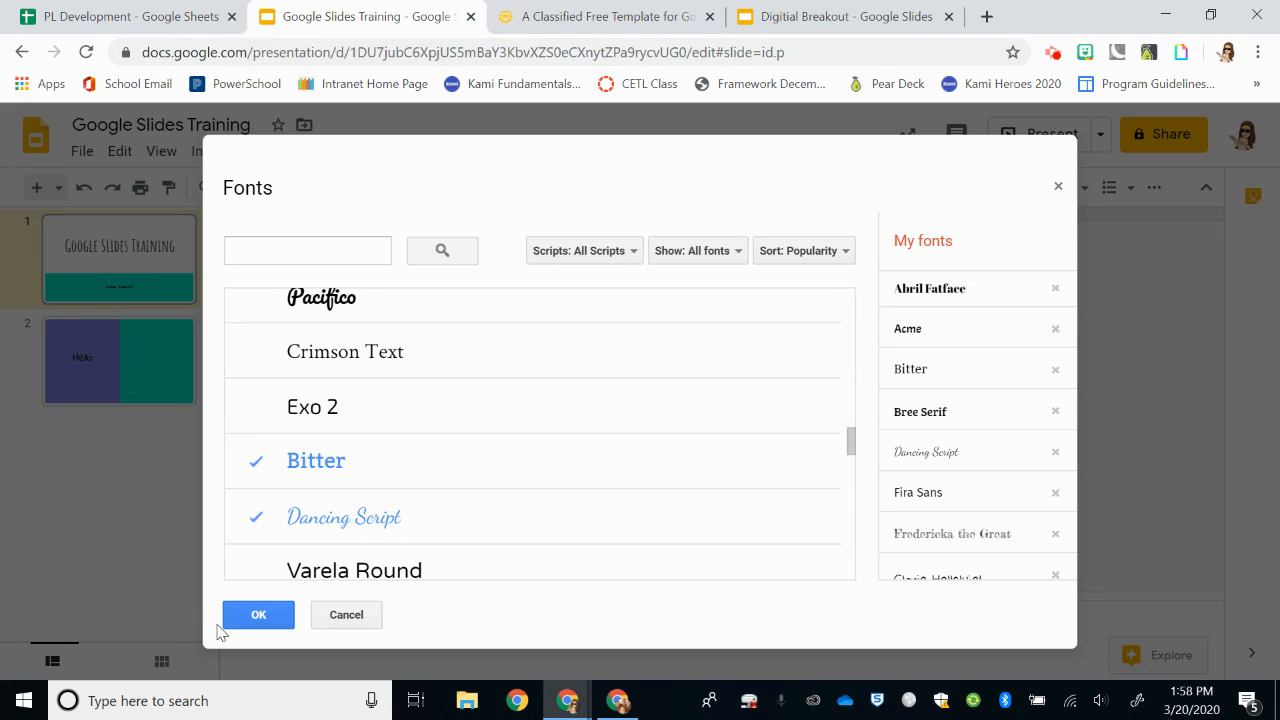
click(258, 614)
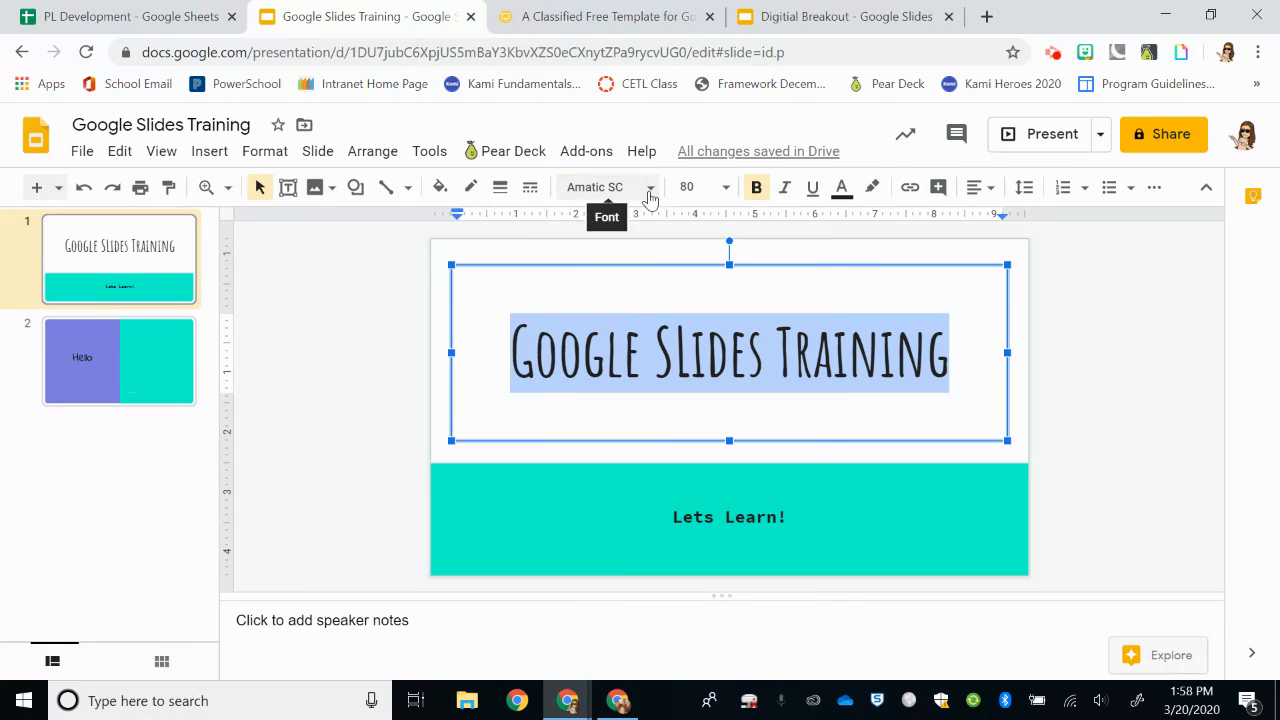
- Change the selected title's font to Bitter from the font dropdown
click(649, 187)
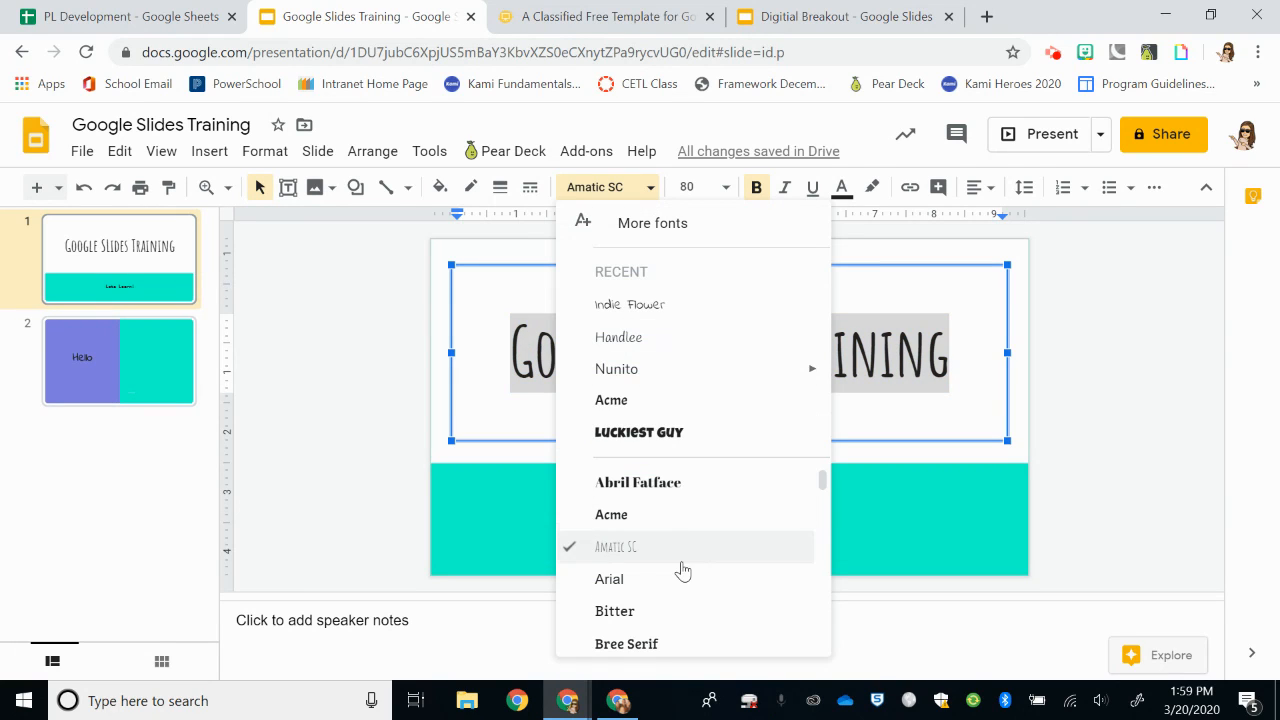
click(615, 611)
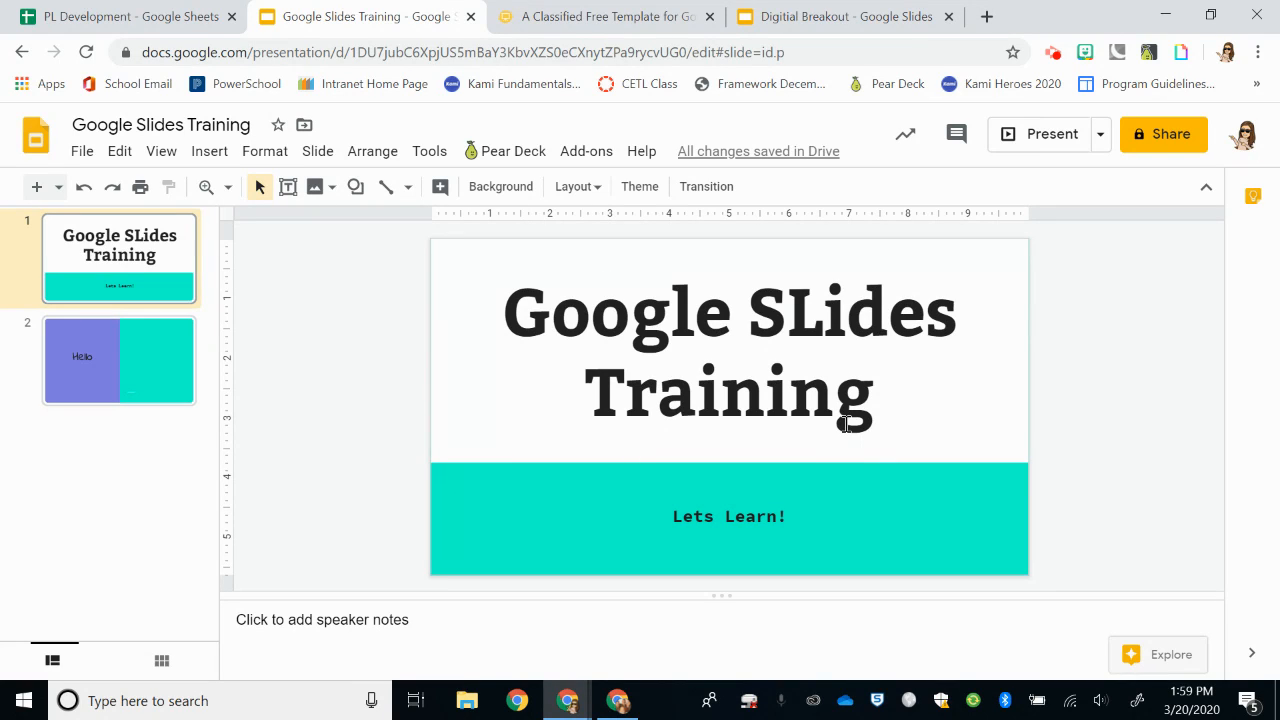
mouse_move(840, 435)
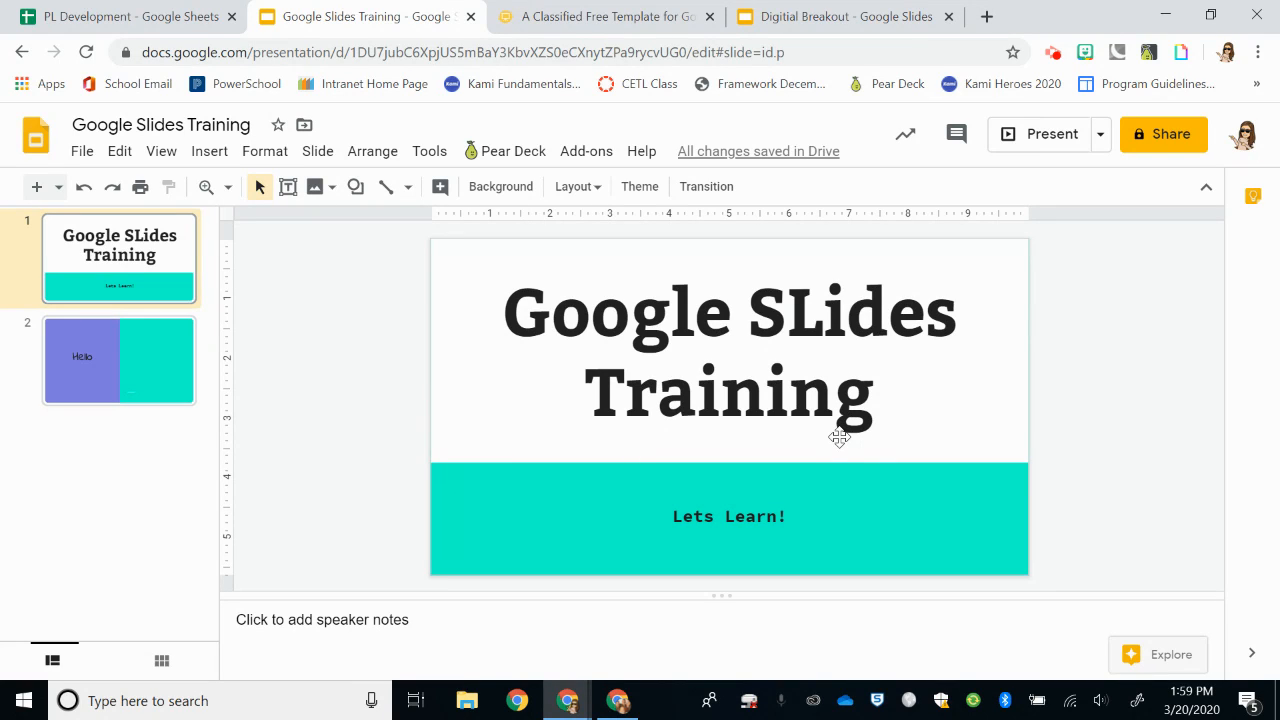
mouse_move(390, 250)
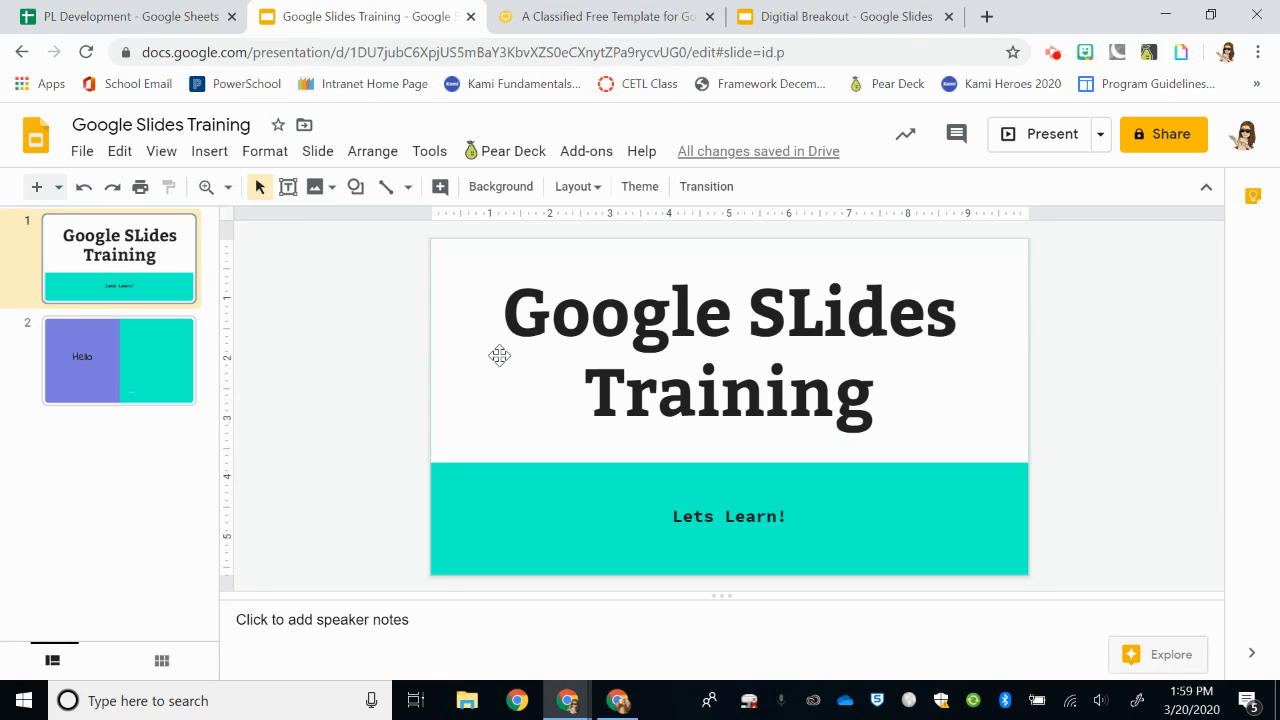
mouse_move(546, 431)
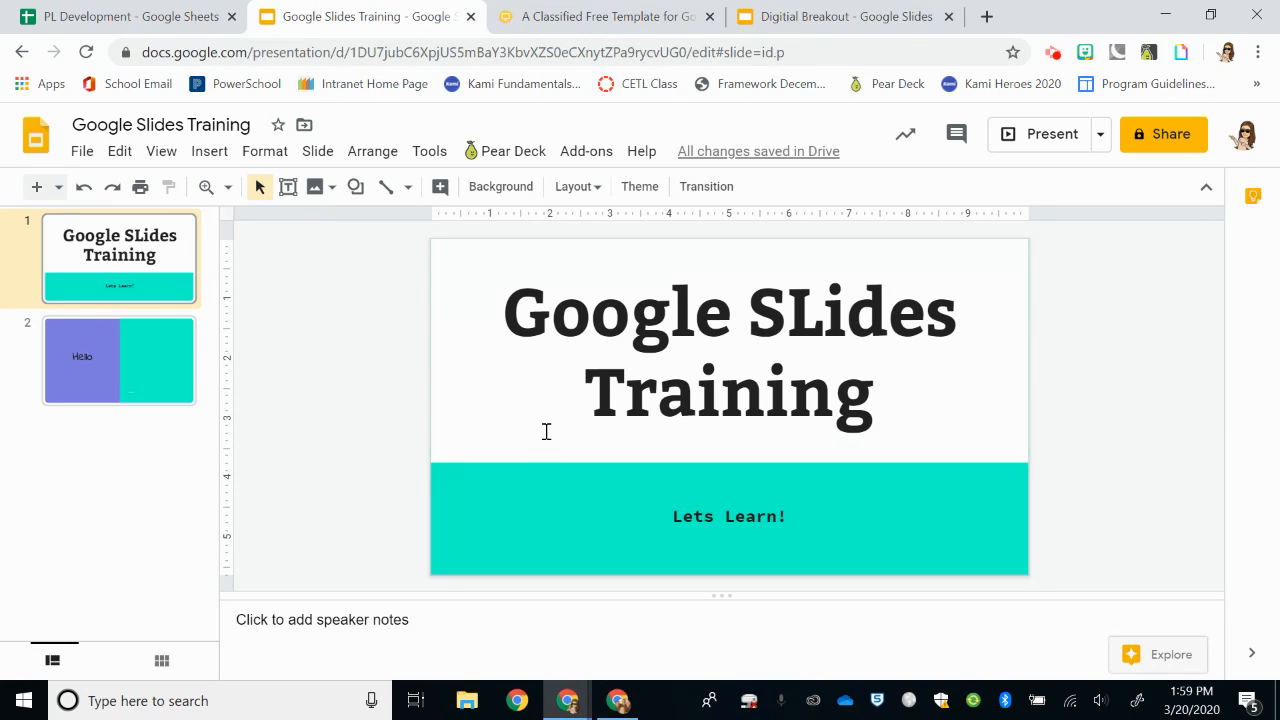